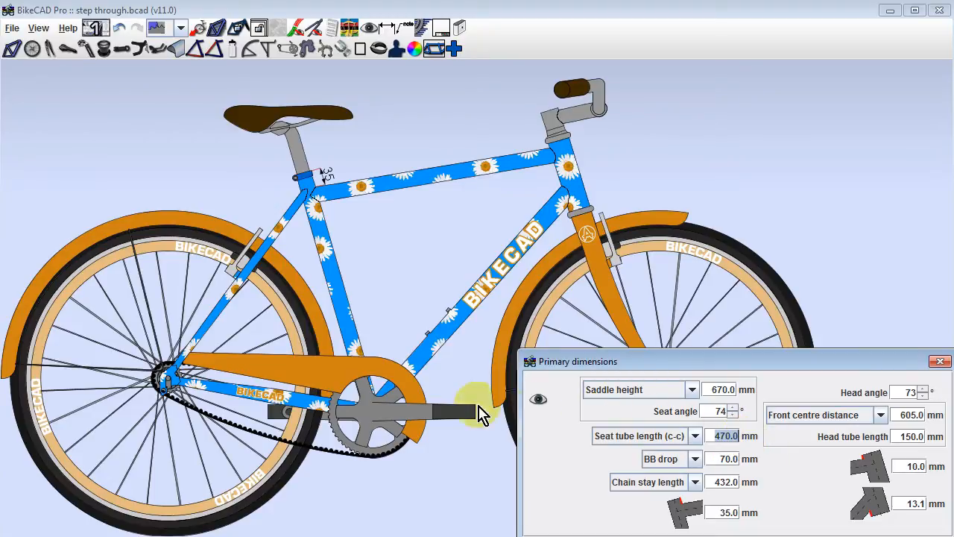
mouse_move(361, 369)
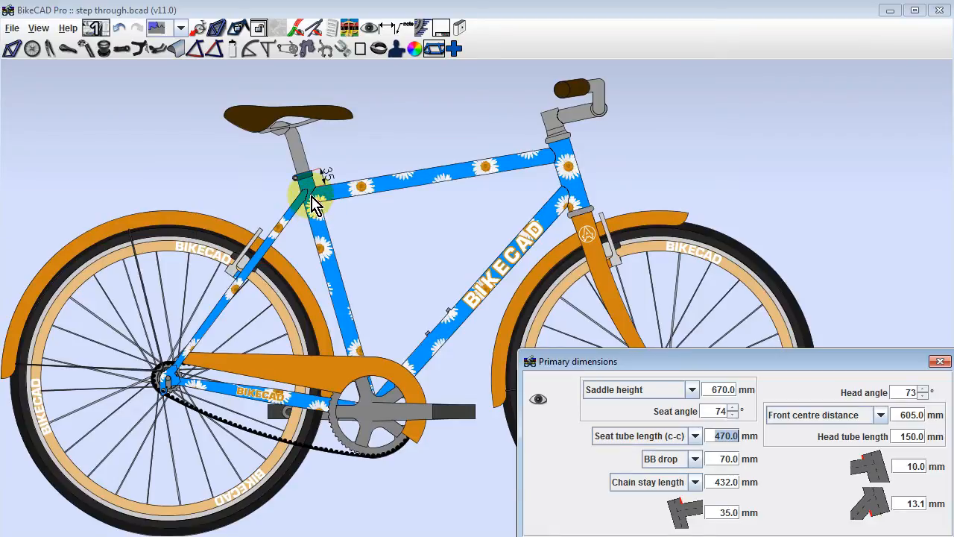
mouse_move(339, 224)
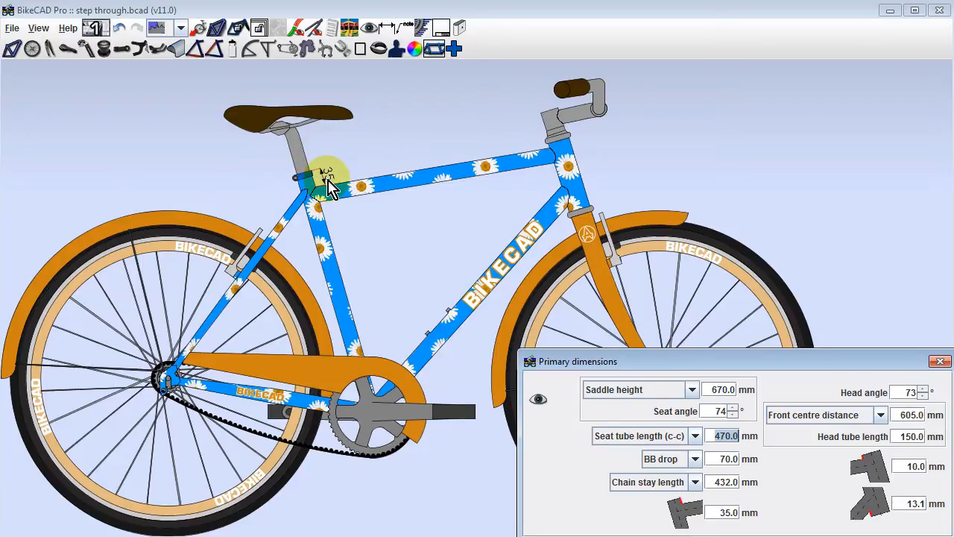
mouse_move(336, 205)
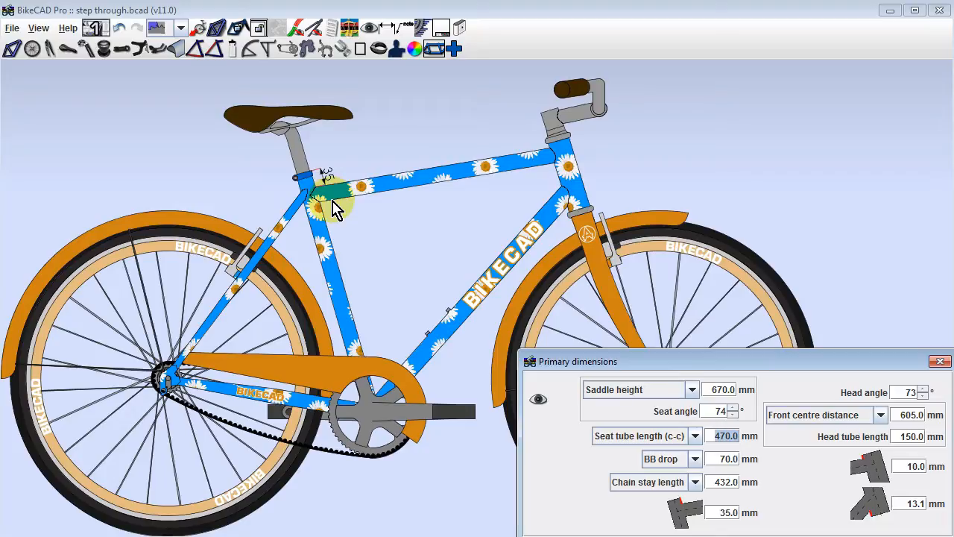
mouse_move(340, 215)
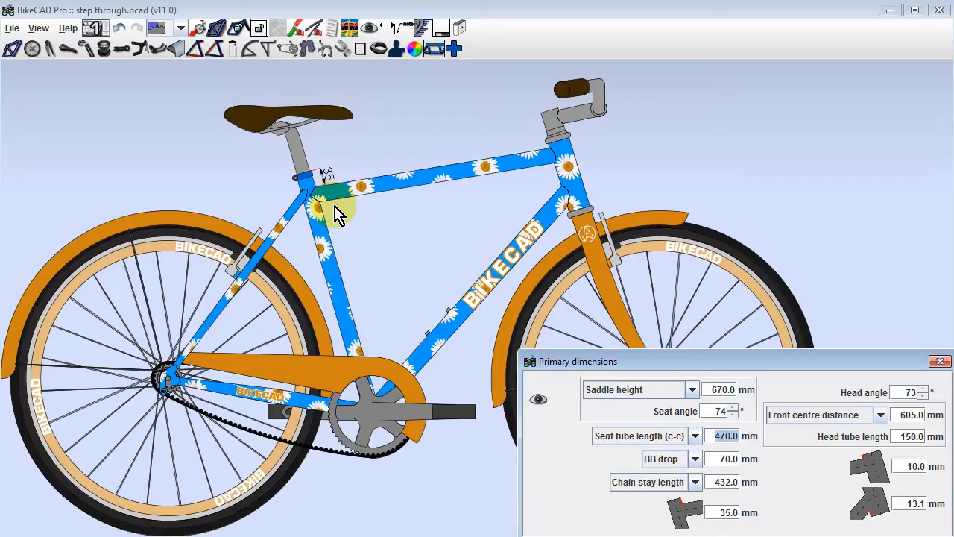
mouse_move(408, 295)
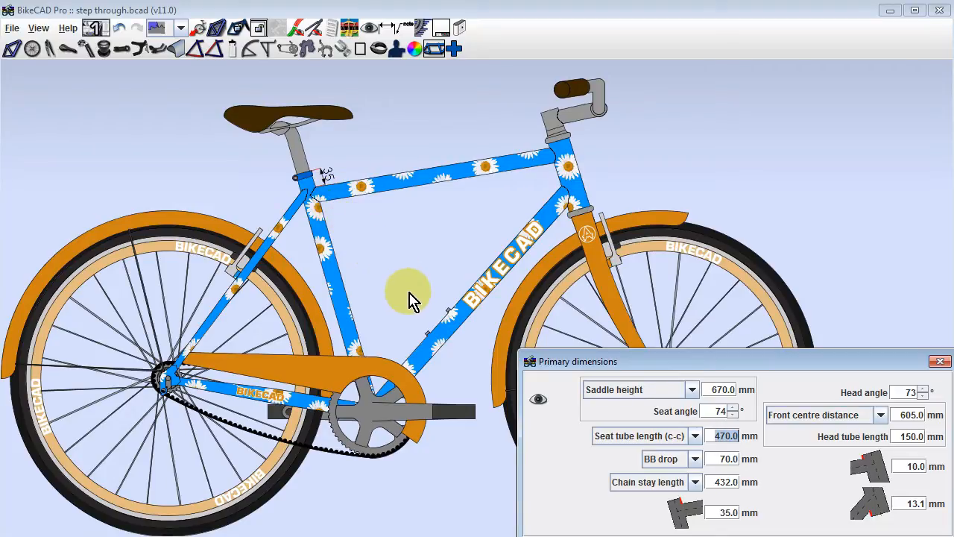
mouse_move(555, 376)
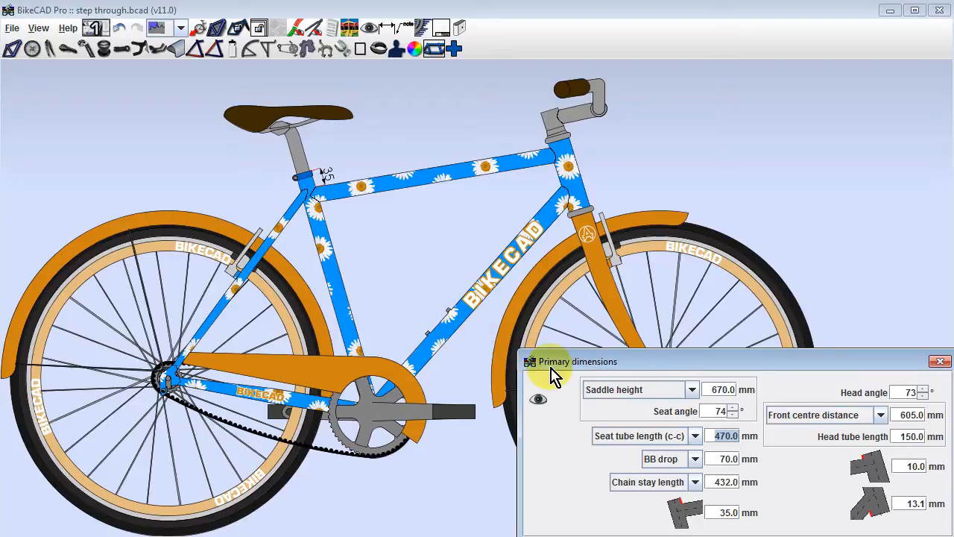
Switch the seat tube length measurement from center-to-center to center-to-top (519.2 mm).
click(694, 436)
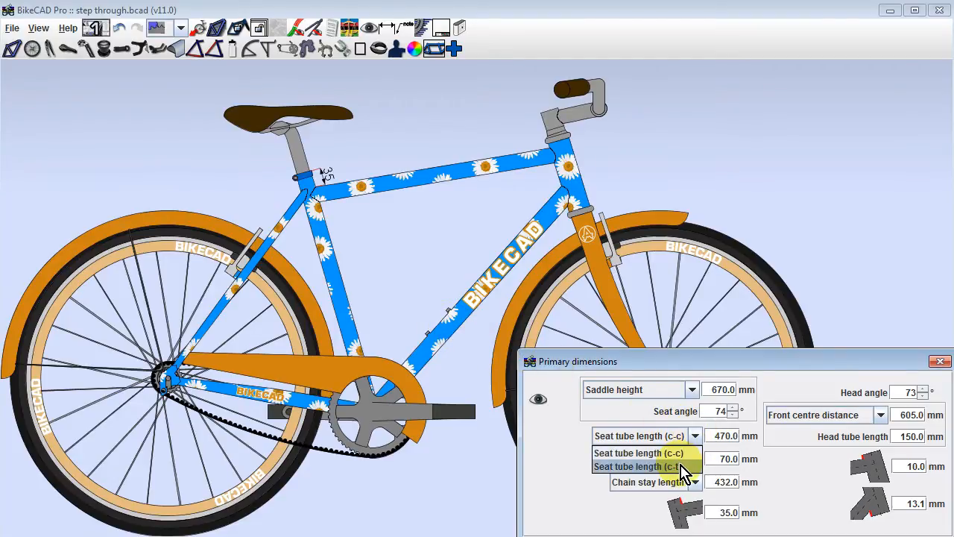
click(647, 458)
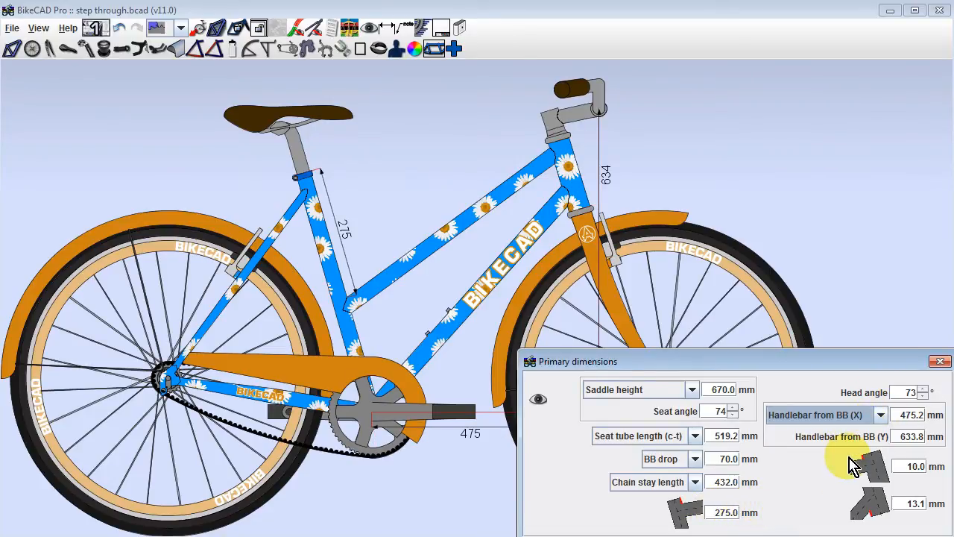
Change the front frame dimension from Handlebar from BB to Effective top tube length.
click(880, 414)
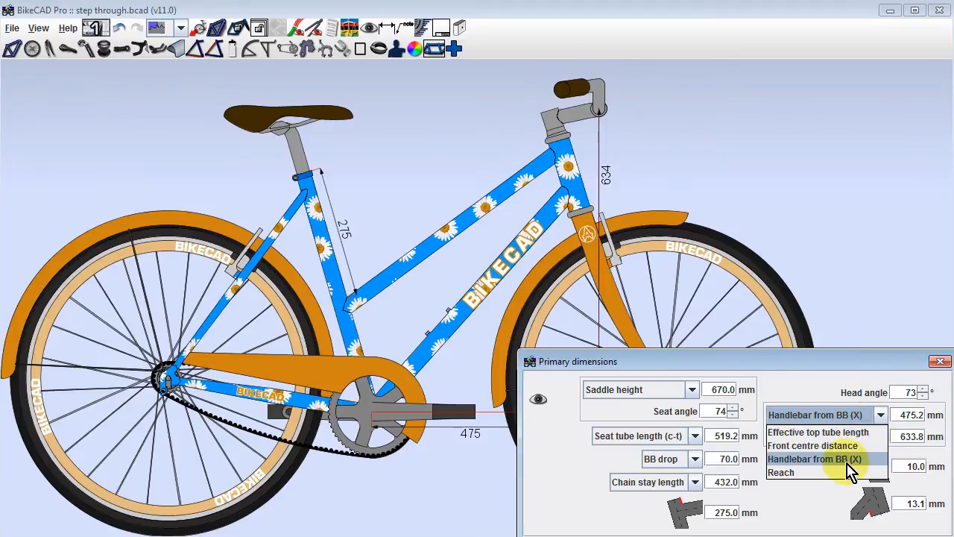
click(781, 472)
text(35)
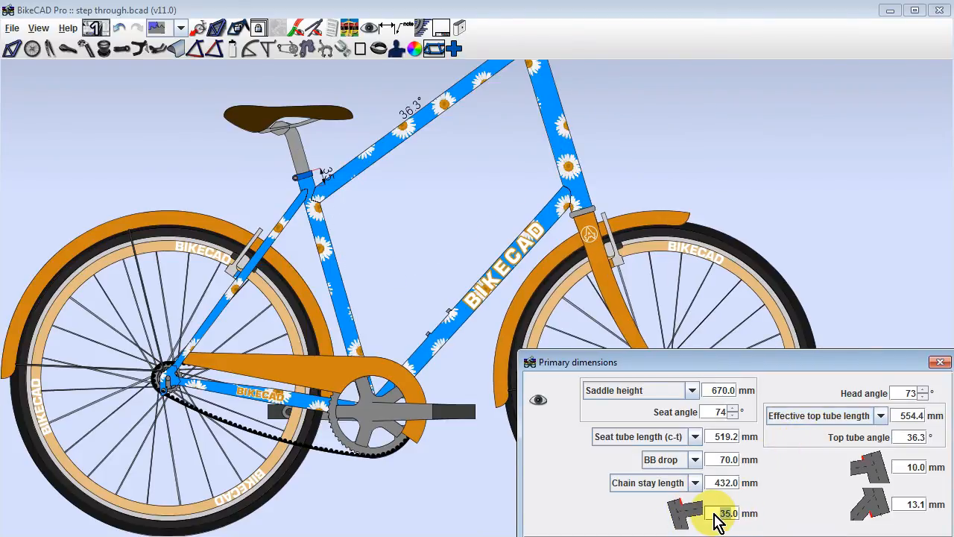
Enter 275.0 as the top tube drop along the seat tube.
text(275.0)
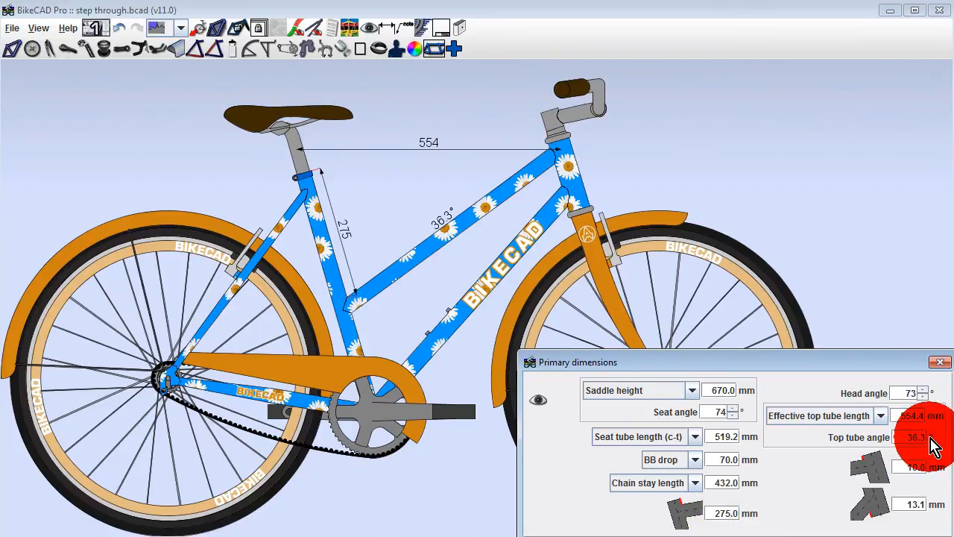
mouse_move(938, 444)
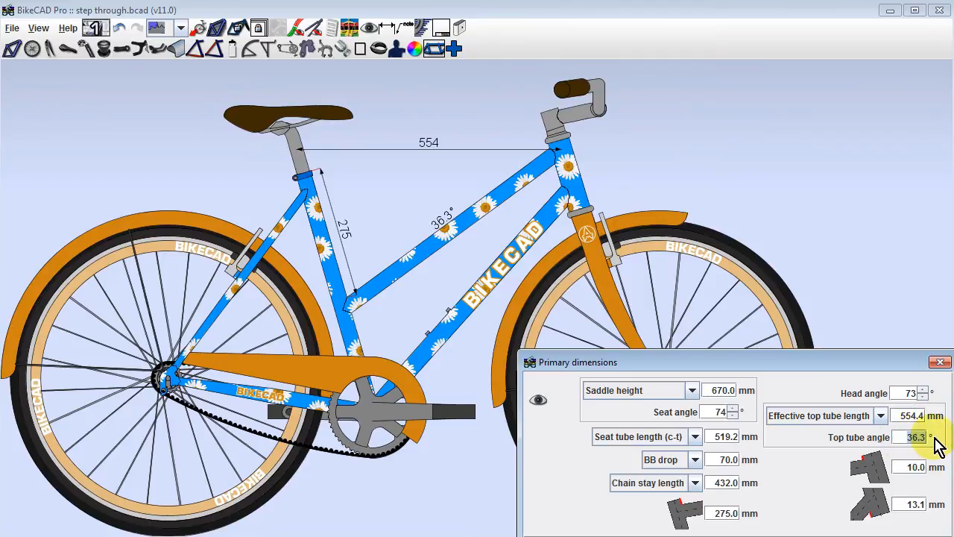